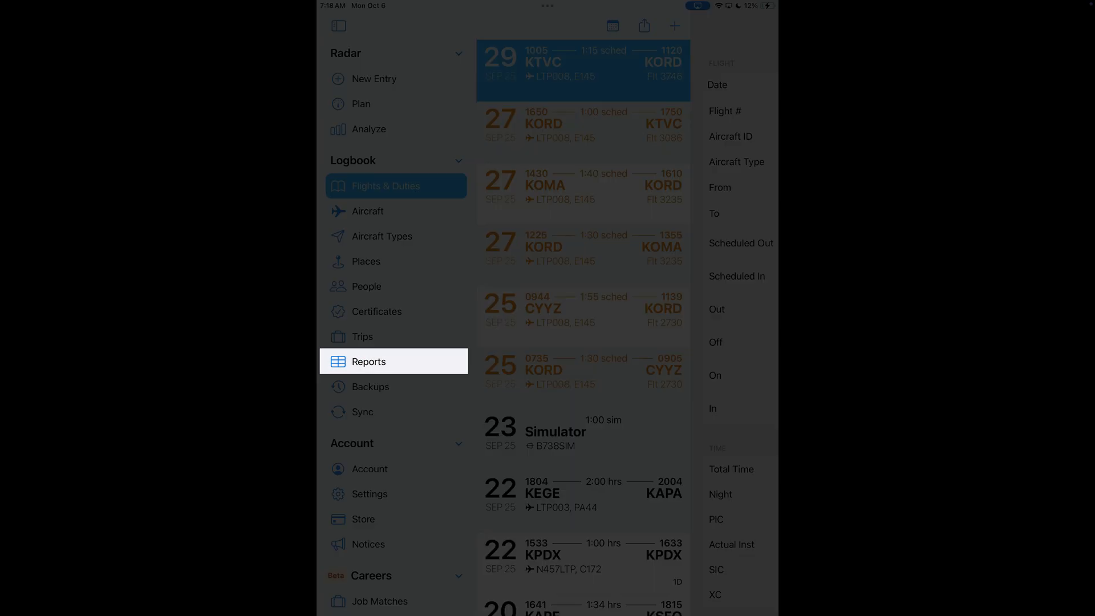
Generate the Jeppesen Pro 27 report from Reports > USA for This Year
{"action": "left_click", "coordinate": [368, 361]}
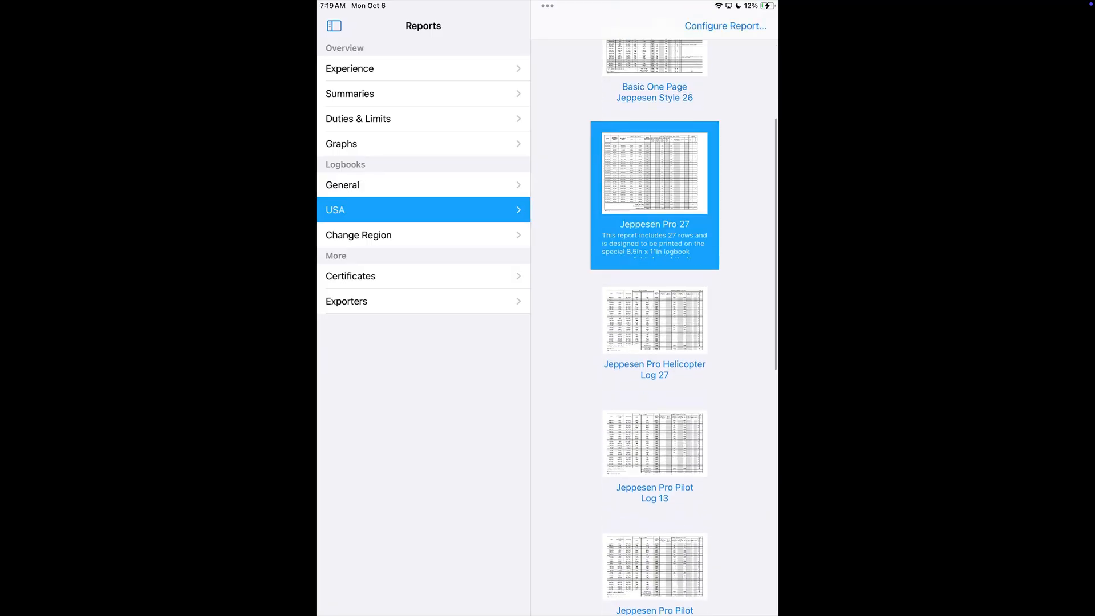
{"action": "left_click", "coordinate": [725, 26]}
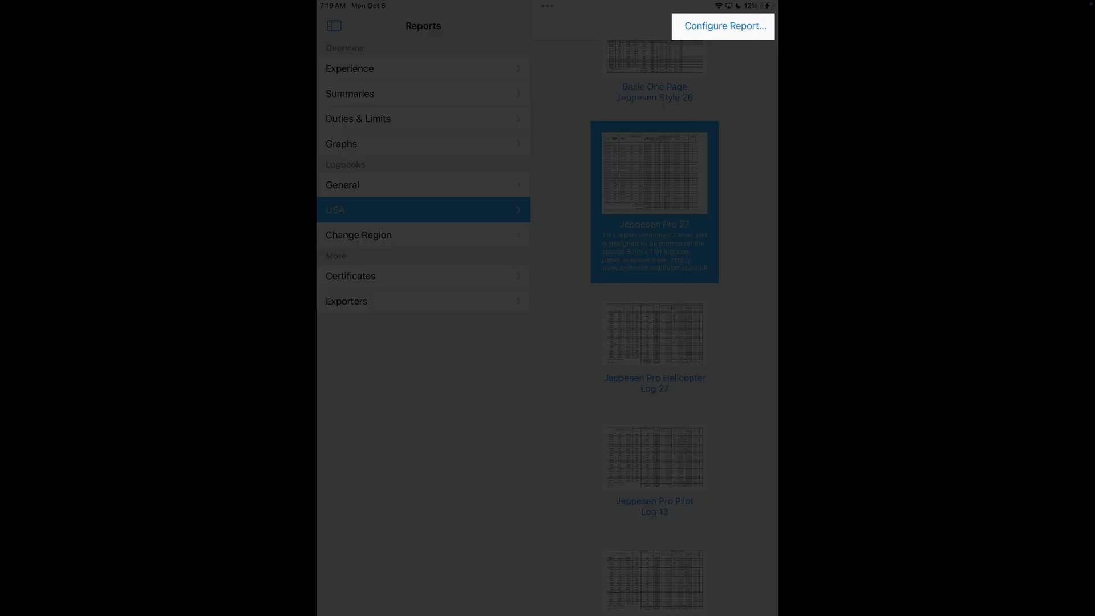
{"action": "left_click", "coordinate": [723, 26]}
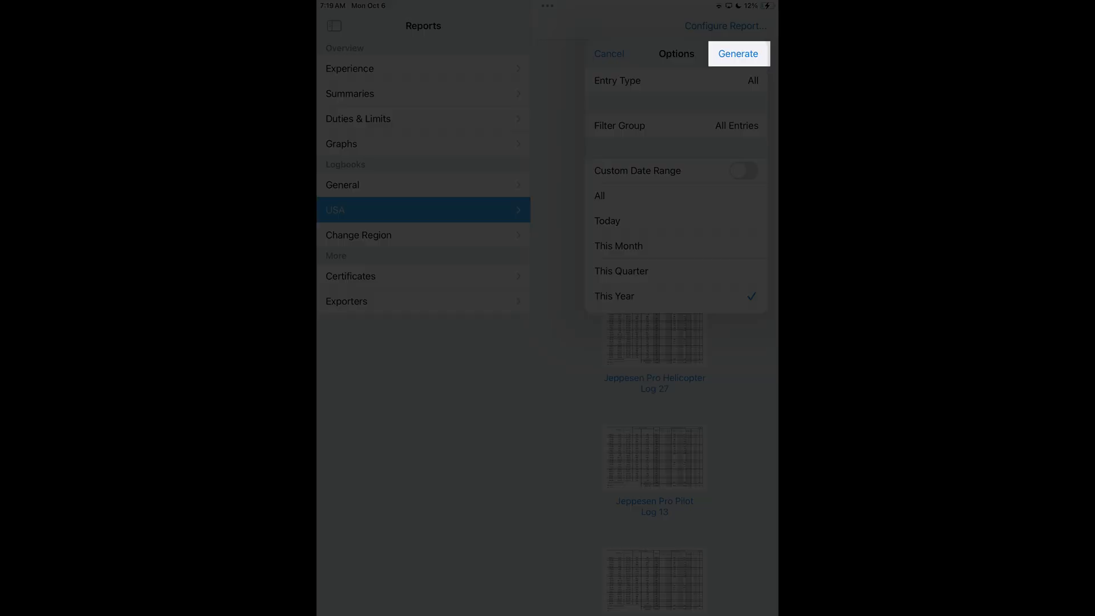
{"action": "left_click", "coordinate": [738, 54]}
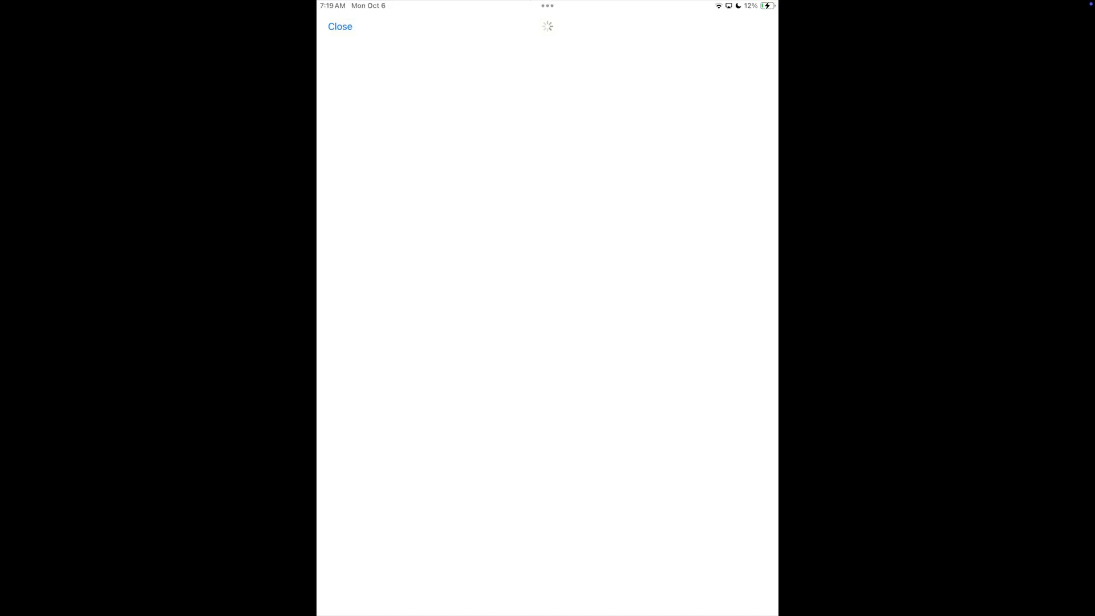
Draw a handwritten signature on the generated report and confirm it
{"action": "left_click", "coordinate": [741, 25]}
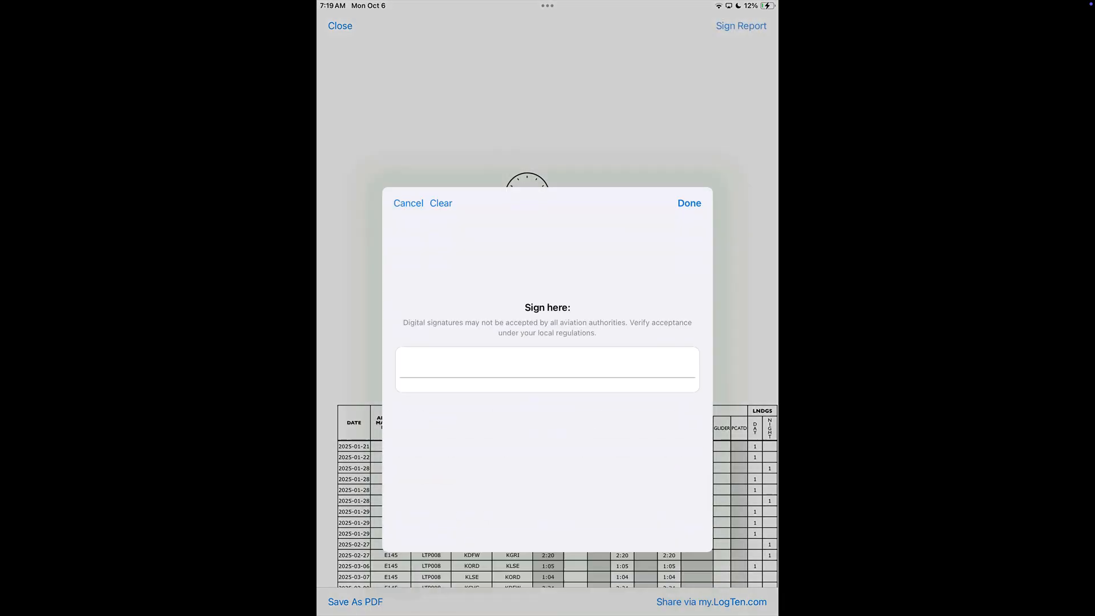
{"action": "left_click_drag", "start_coordinate": [489, 304], "coordinate": [590, 305]}
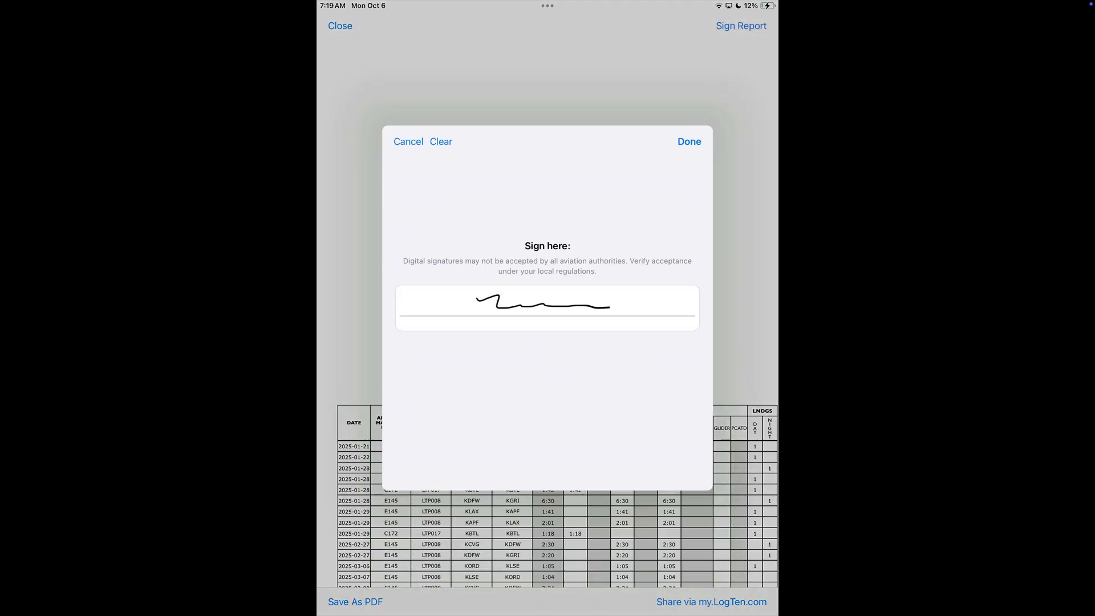
{"action": "left_click", "coordinate": [688, 142]}
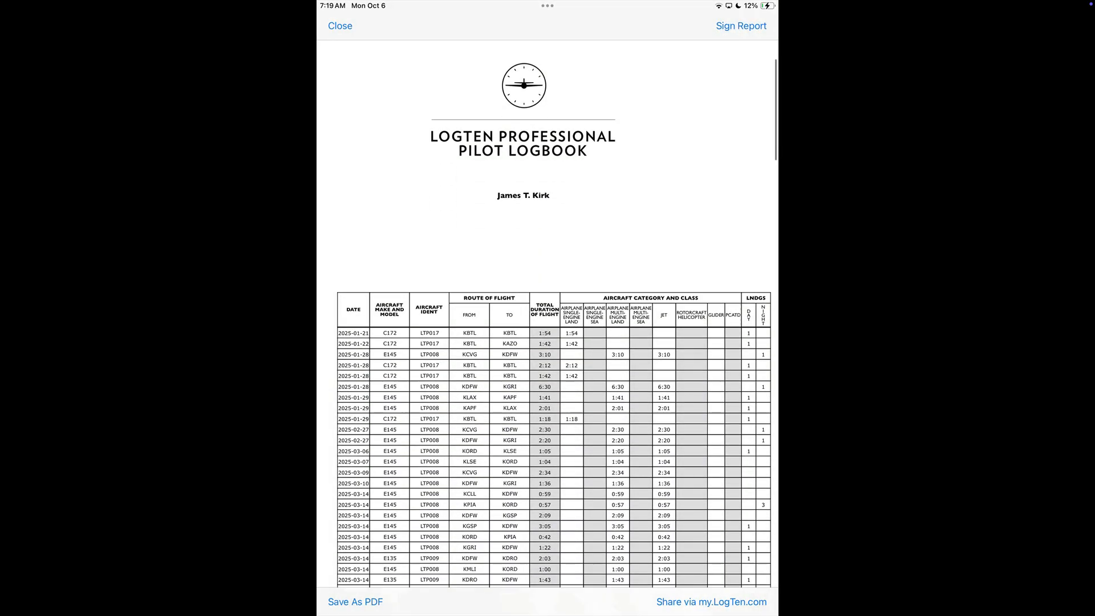
Scroll the signed report, save it as a PDF, and open the PDF's Share options
{"action": "scroll", "scroll_direction": "down", "scroll_amount": 3}
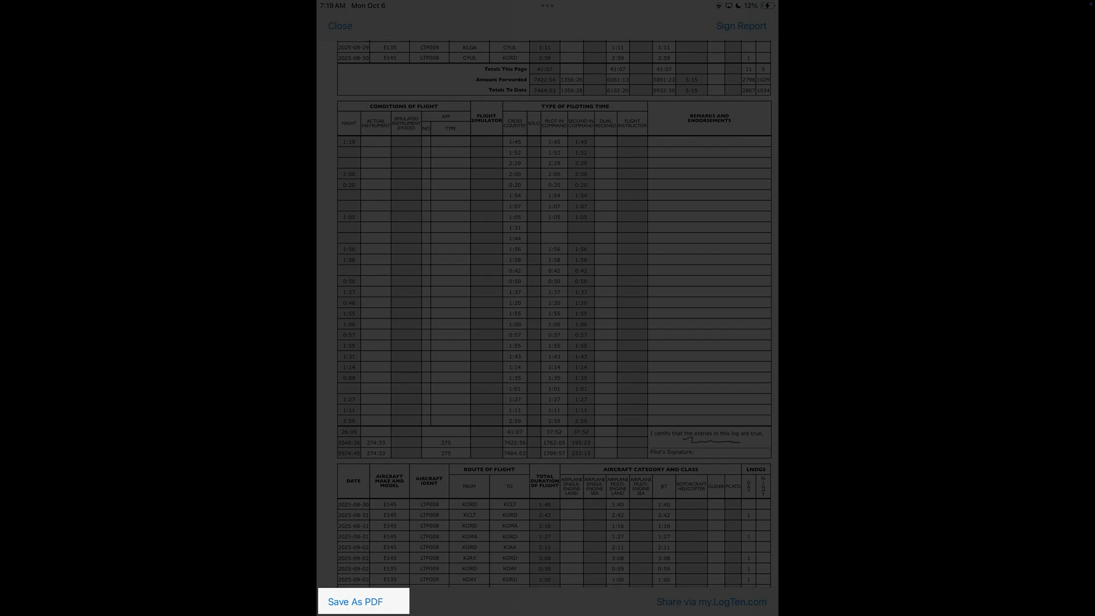
{"action": "left_click", "coordinate": [355, 601]}
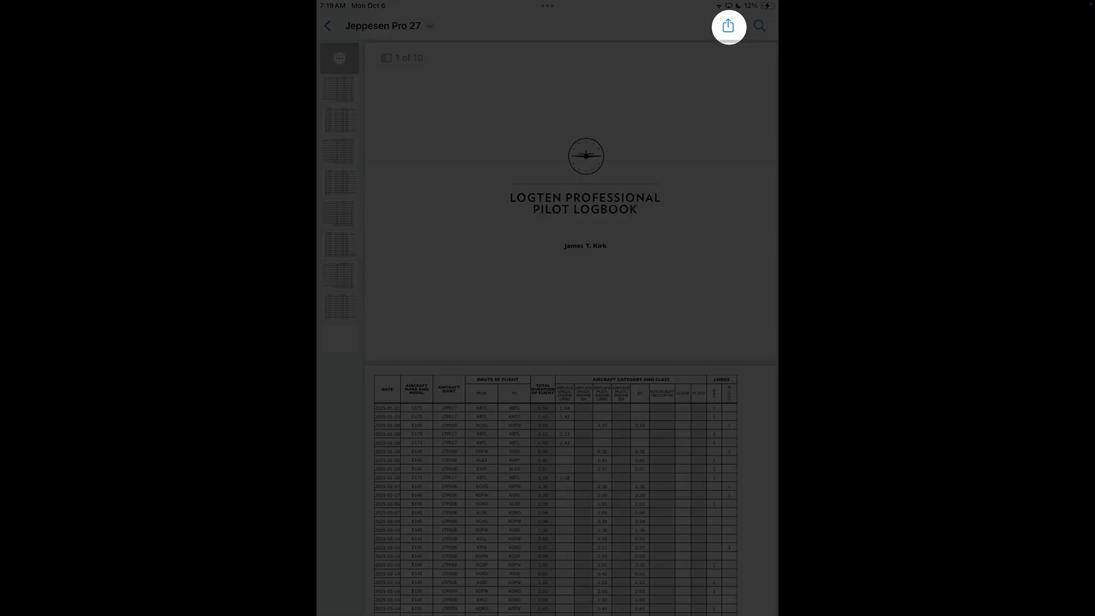
{"action": "left_click", "coordinate": [728, 26]}
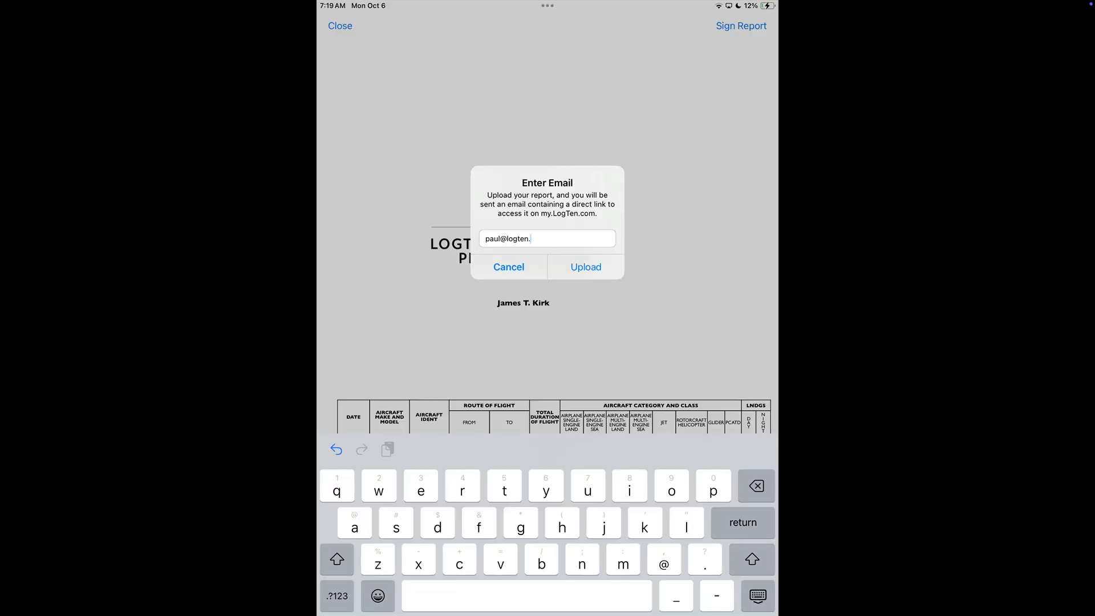
Enter the email address for the my.LogTen.com report link
{"action": "type", "text": "com"}
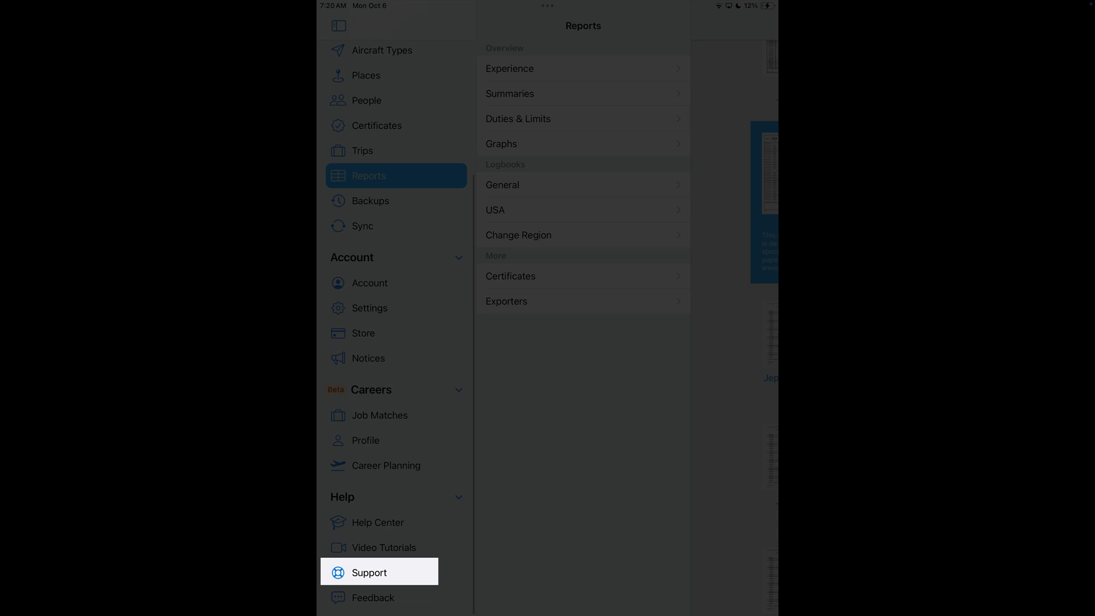
Open Support under Help in the sidebar
{"action": "left_click", "coordinate": [369, 572]}
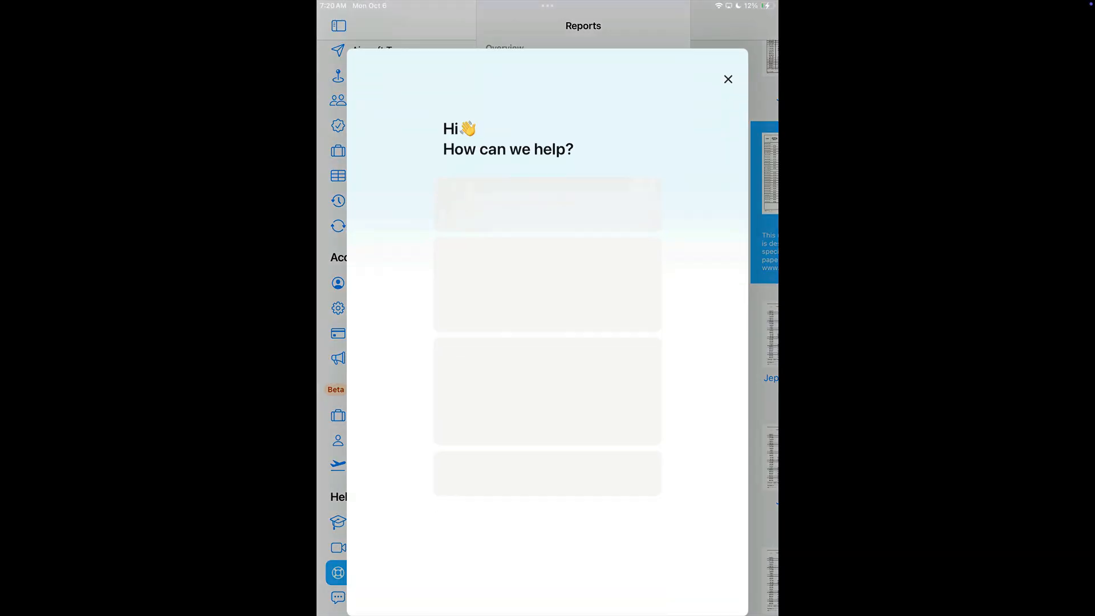